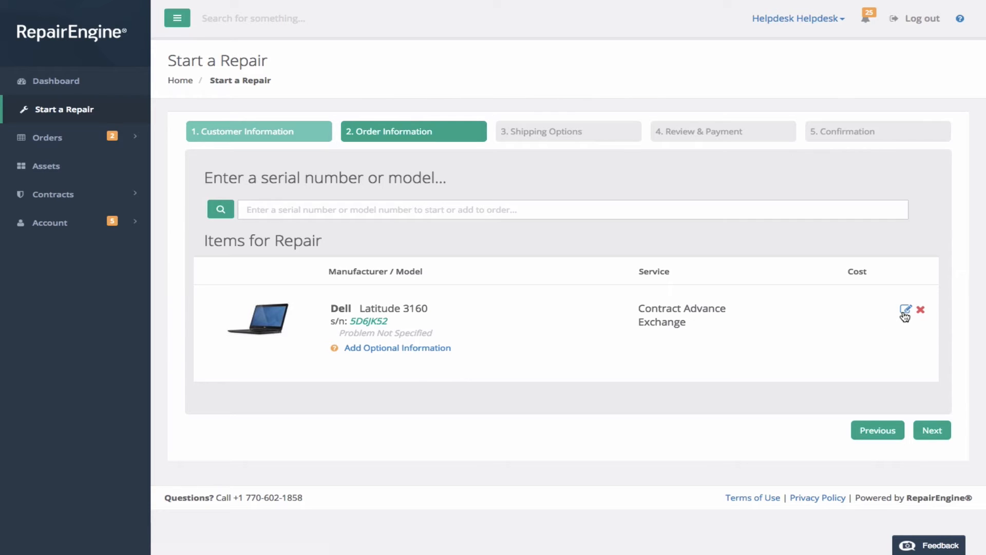
Edit the Latitude 3160 item with Create Exchange ticked and Replacement set to SPARE
{"action": "left_click", "coordinate": [906, 310]}
{"action": "type", "text": "S"}
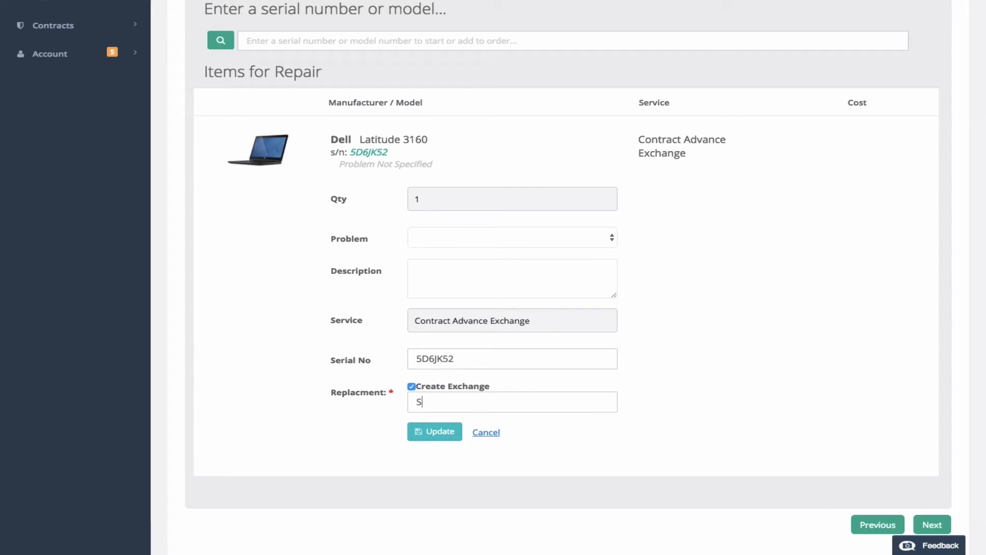
{"action": "type", "text": "PARE"}
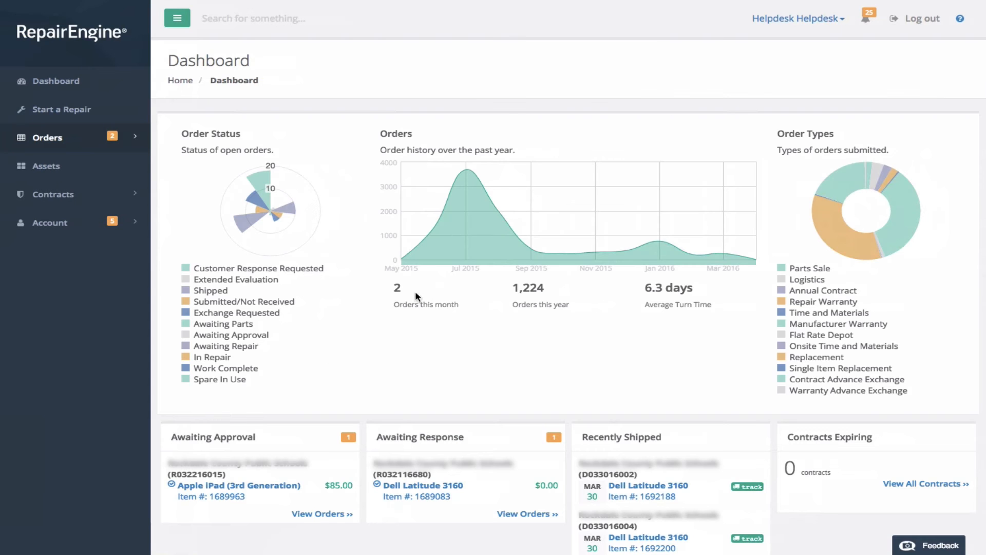
{"action": "mouse_move", "coordinate": [241, 223]}
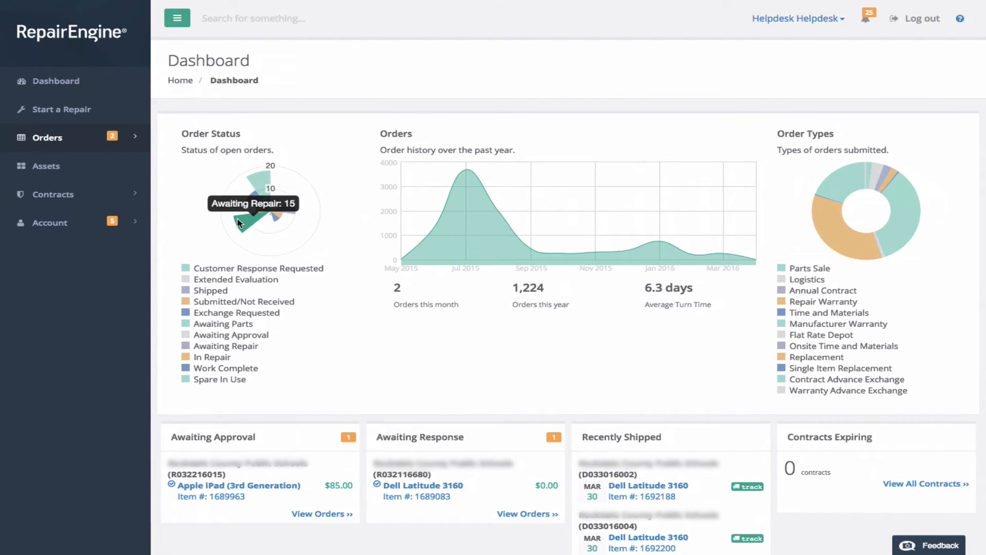
{"action": "mouse_move", "coordinate": [87, 138]}
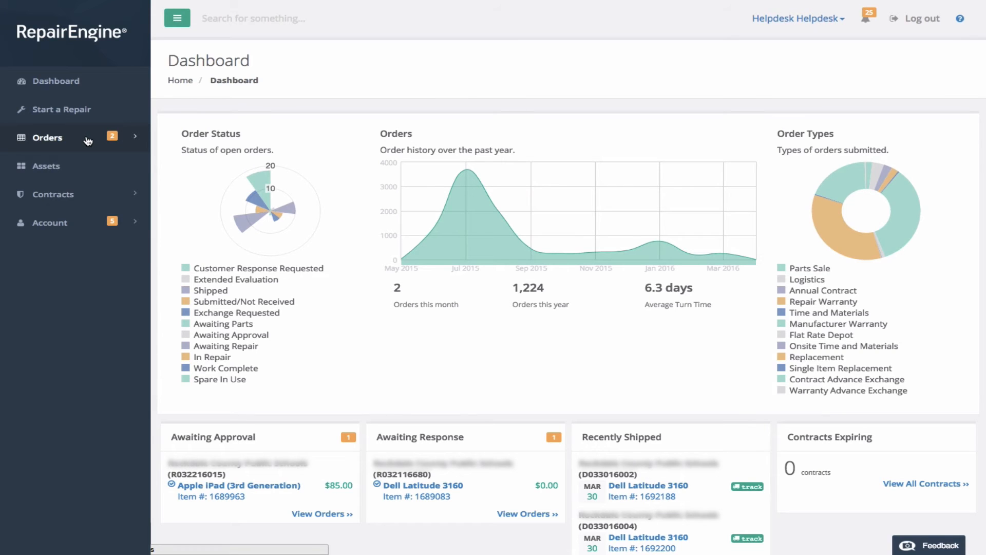
Navigate from the dashboard to the Spares In Use list under Orders
{"action": "left_click", "coordinate": [48, 137]}
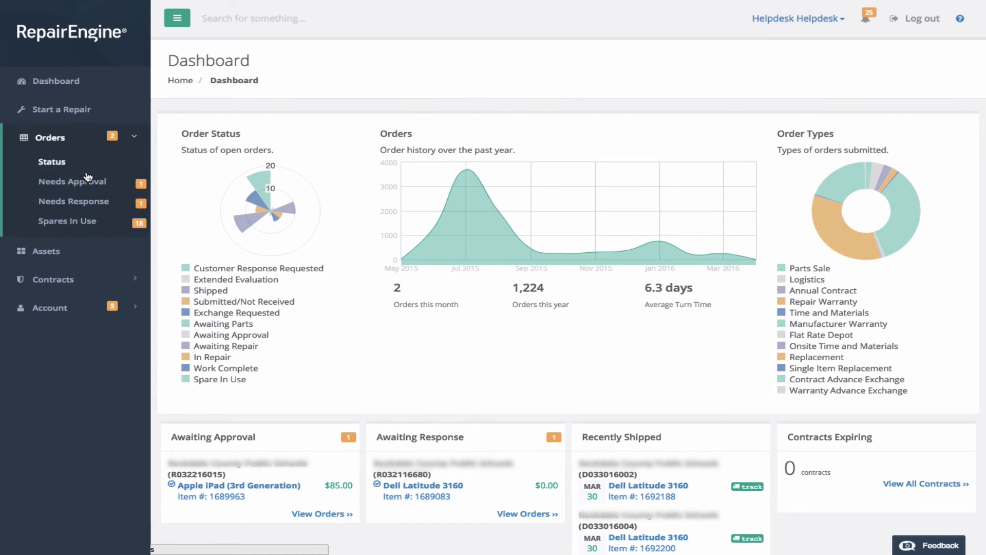
{"action": "mouse_move", "coordinate": [67, 221]}
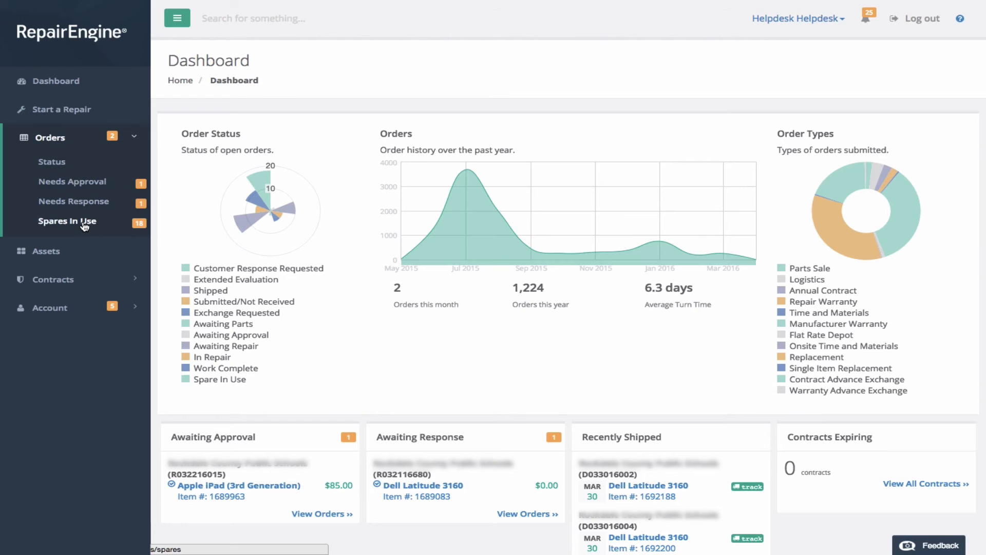
{"action": "left_click", "coordinate": [67, 221]}
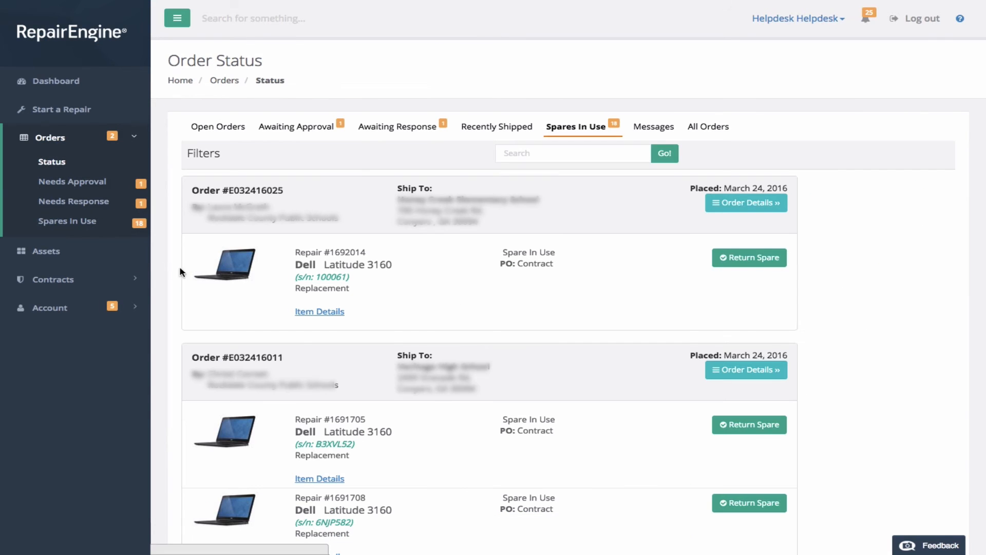
{"action": "mouse_move", "coordinate": [659, 275]}
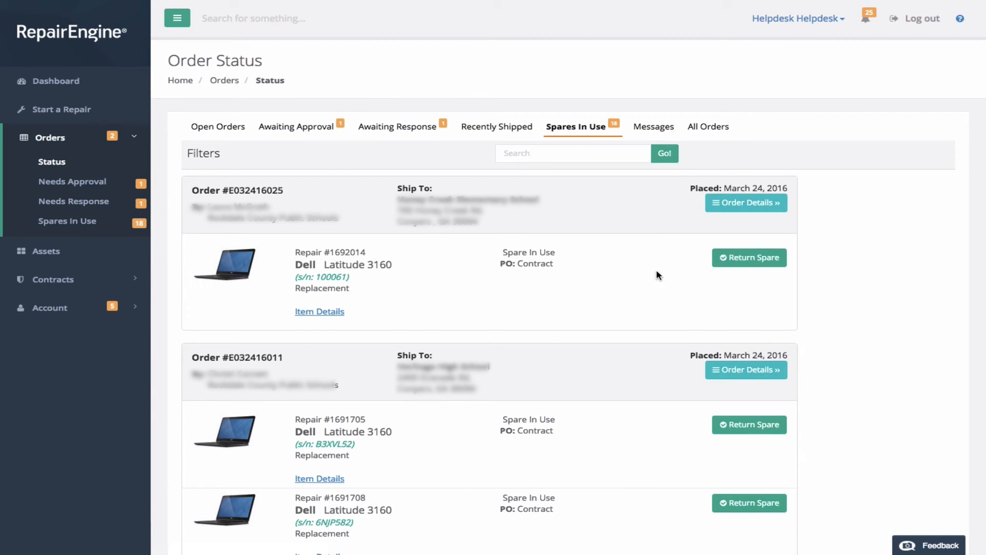
{"action": "mouse_move", "coordinate": [748, 257]}
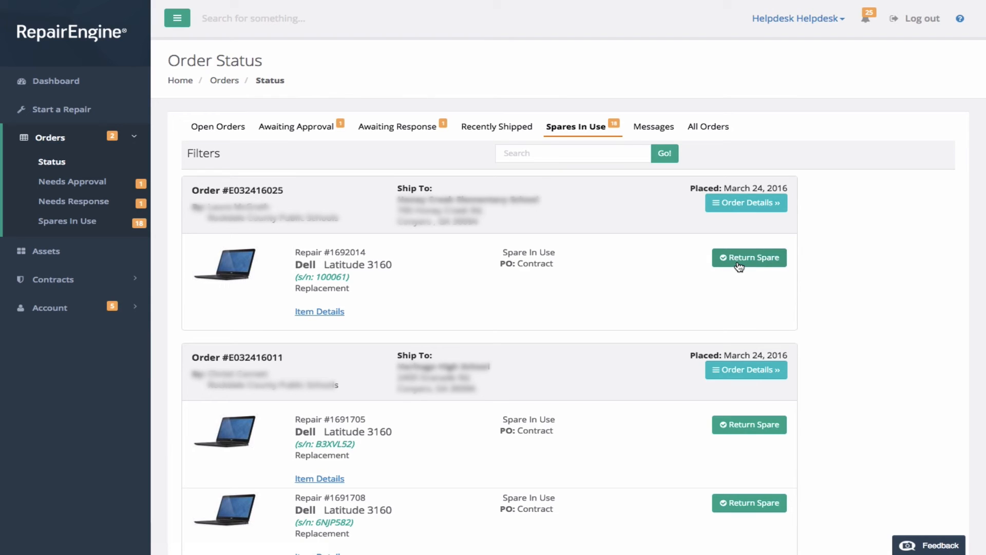
Return the spare from repair #1692014 to the pool, closing its original order
{"action": "left_click", "coordinate": [748, 257]}
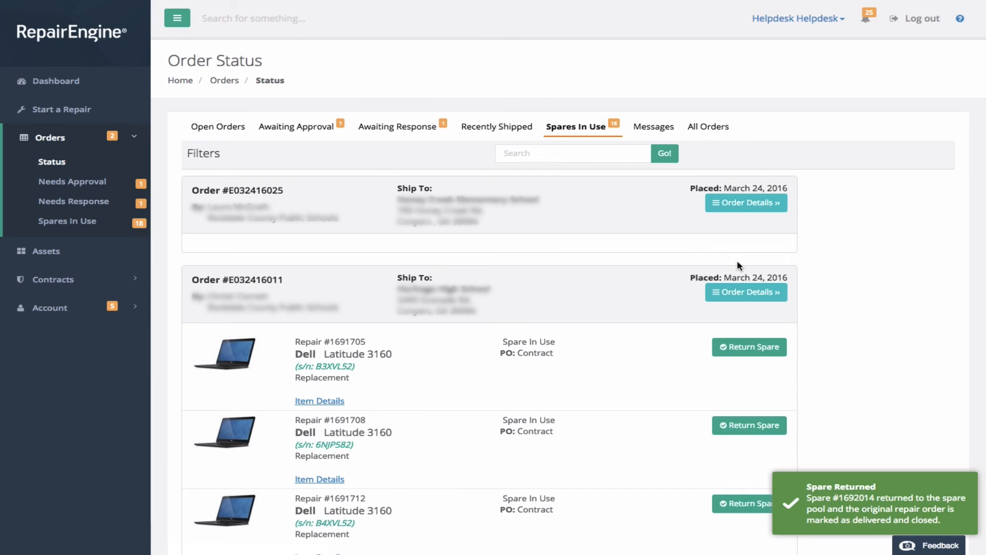